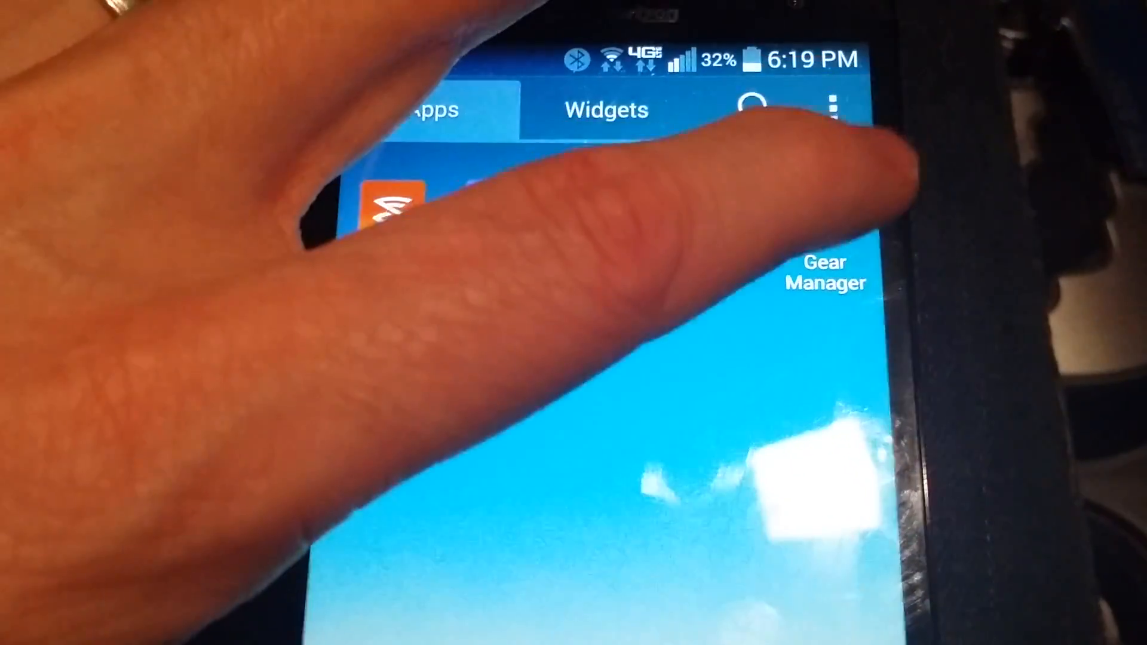
Step: Launch Gear Manager from the app drawer so it scans and lists Gear 2 Neo (F4A8)
click(825, 273)
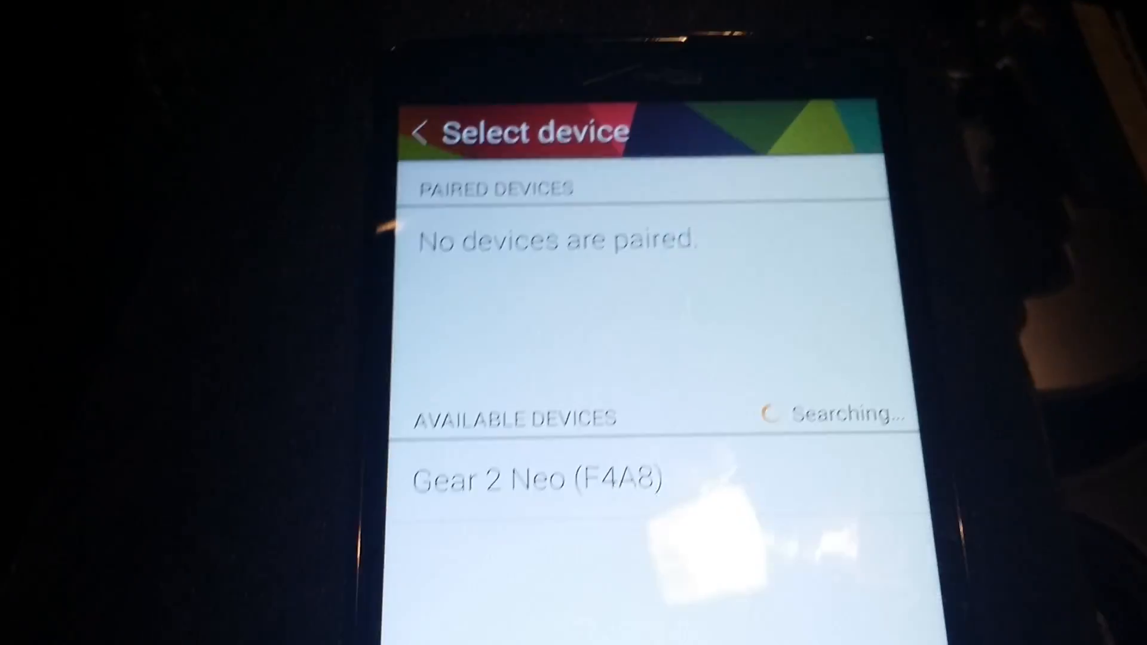
Step: Pair with Gear 2 Neo under Available devices and continue to the plugin install prompt
click(538, 479)
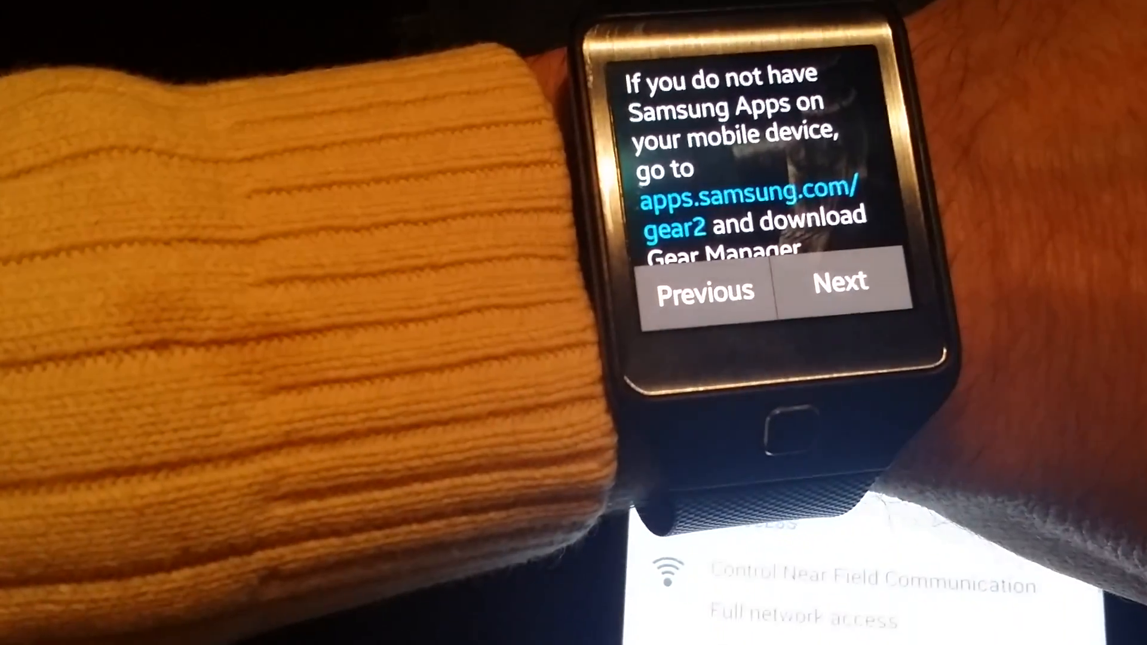
click(840, 286)
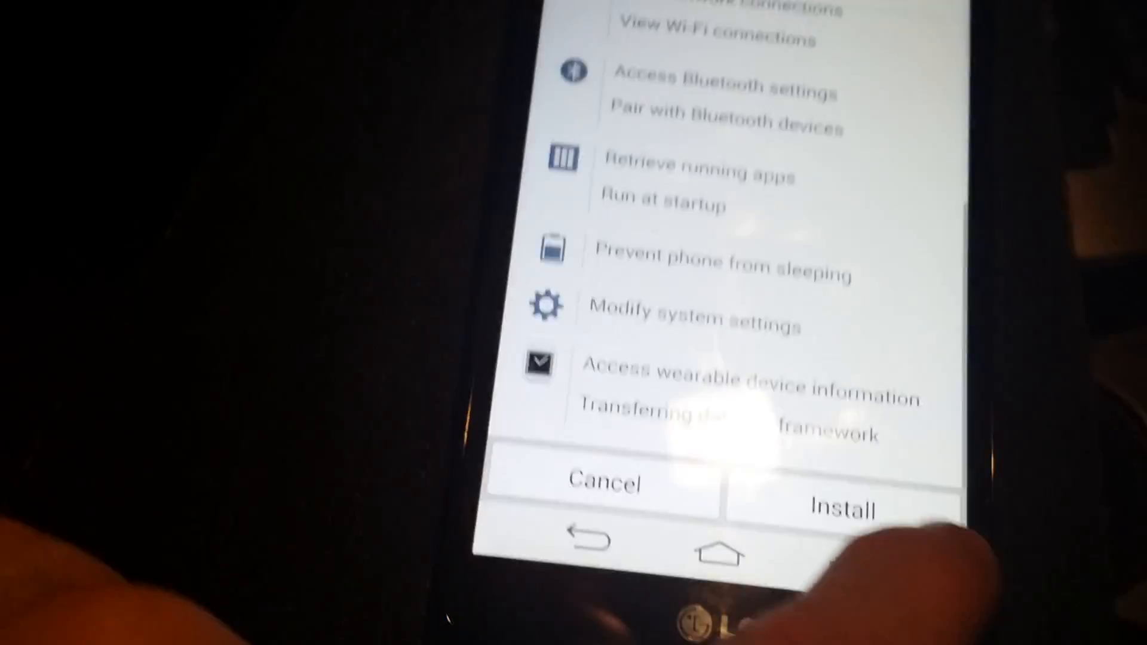
Step: Approve and install each Gear companion package in turn, finishing with goproviders
click(843, 508)
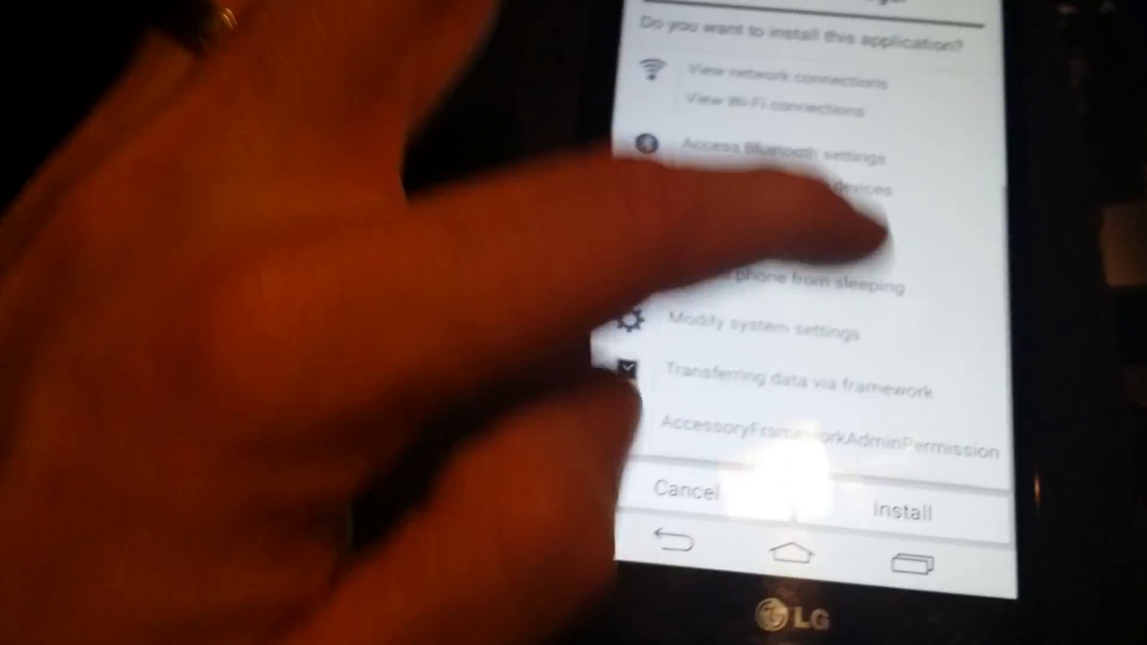
click(901, 511)
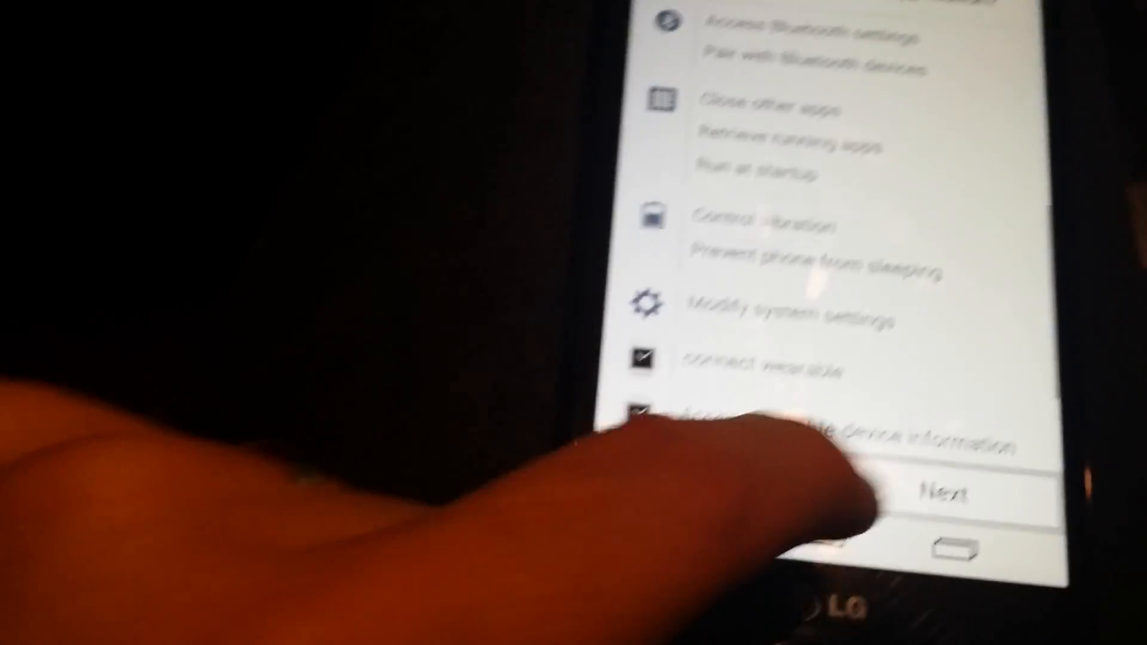
click(944, 492)
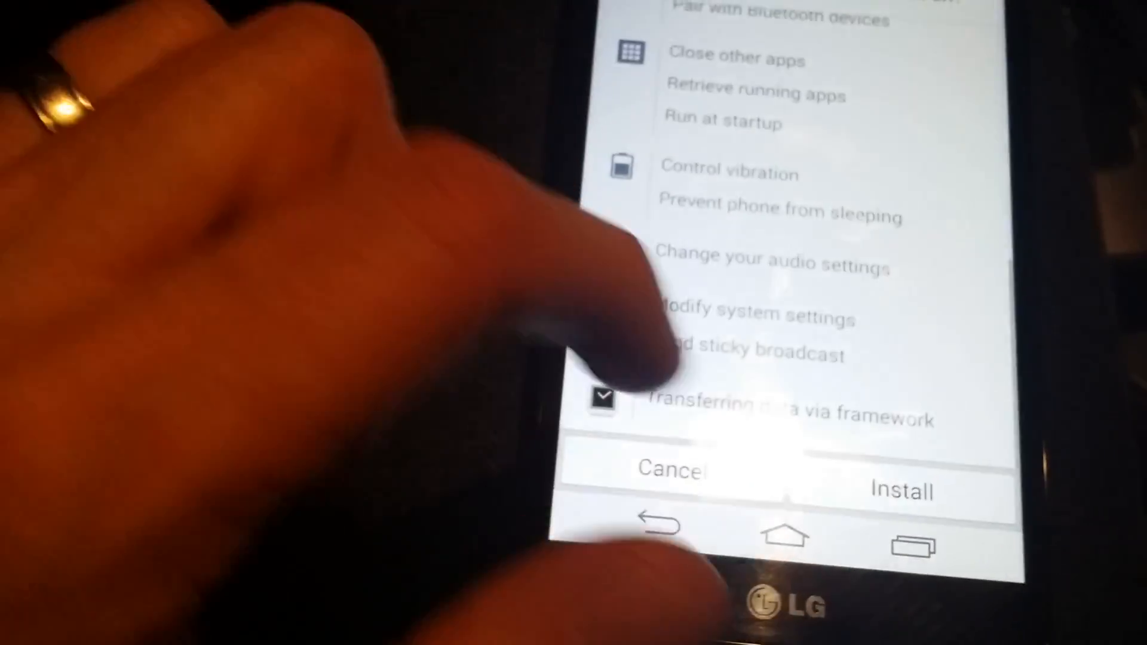
click(904, 490)
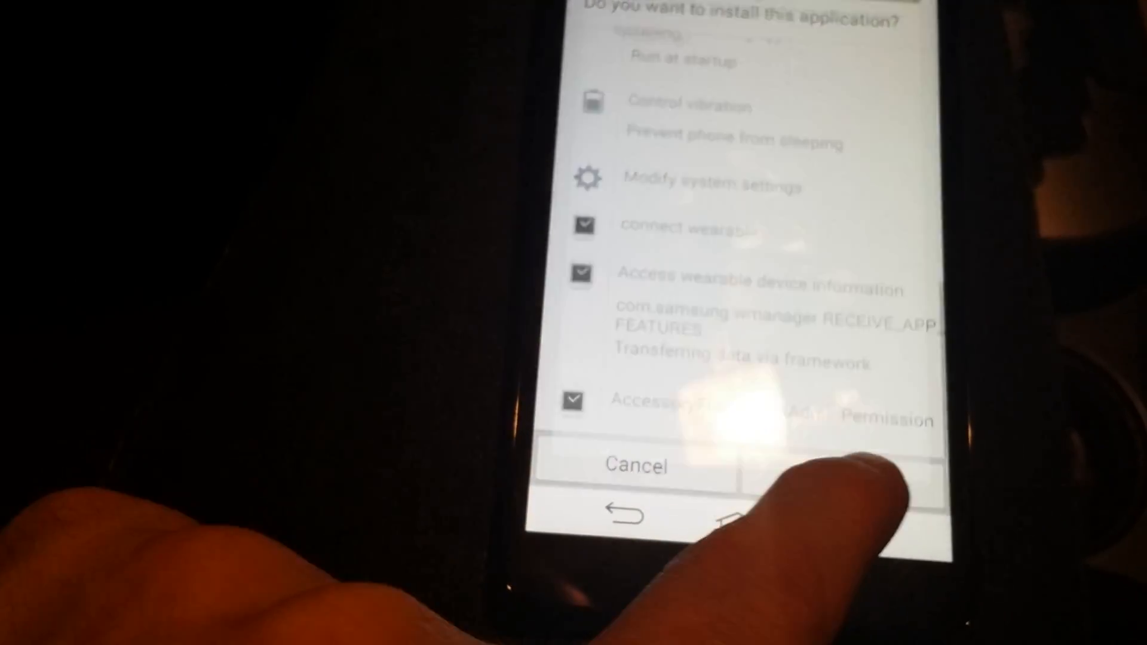
click(827, 467)
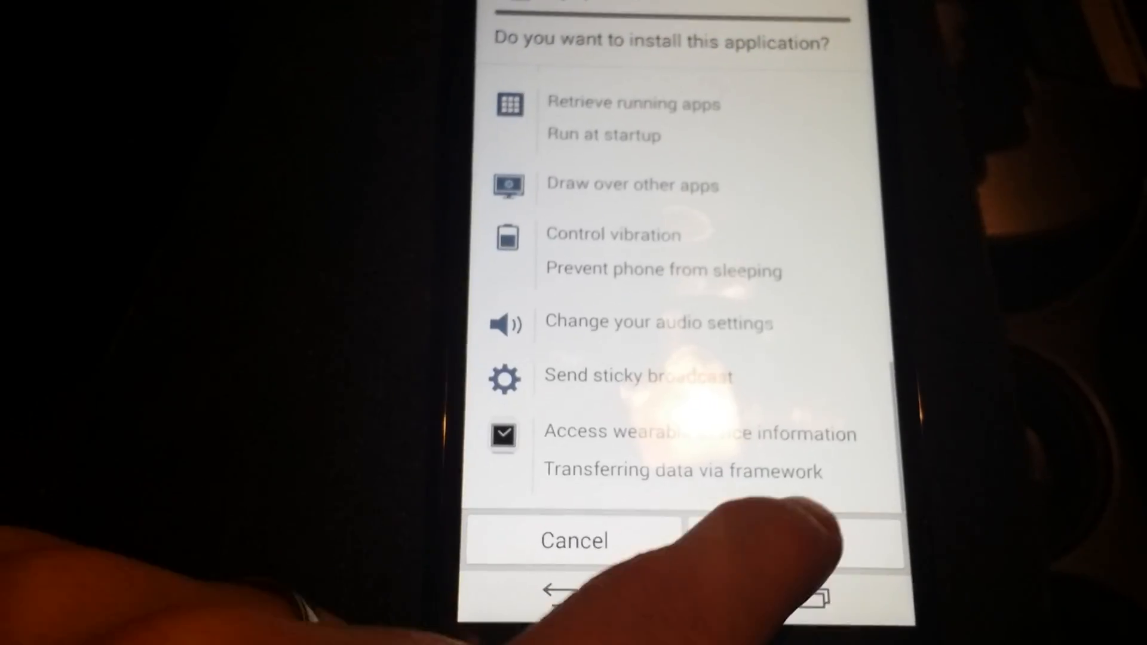
click(761, 540)
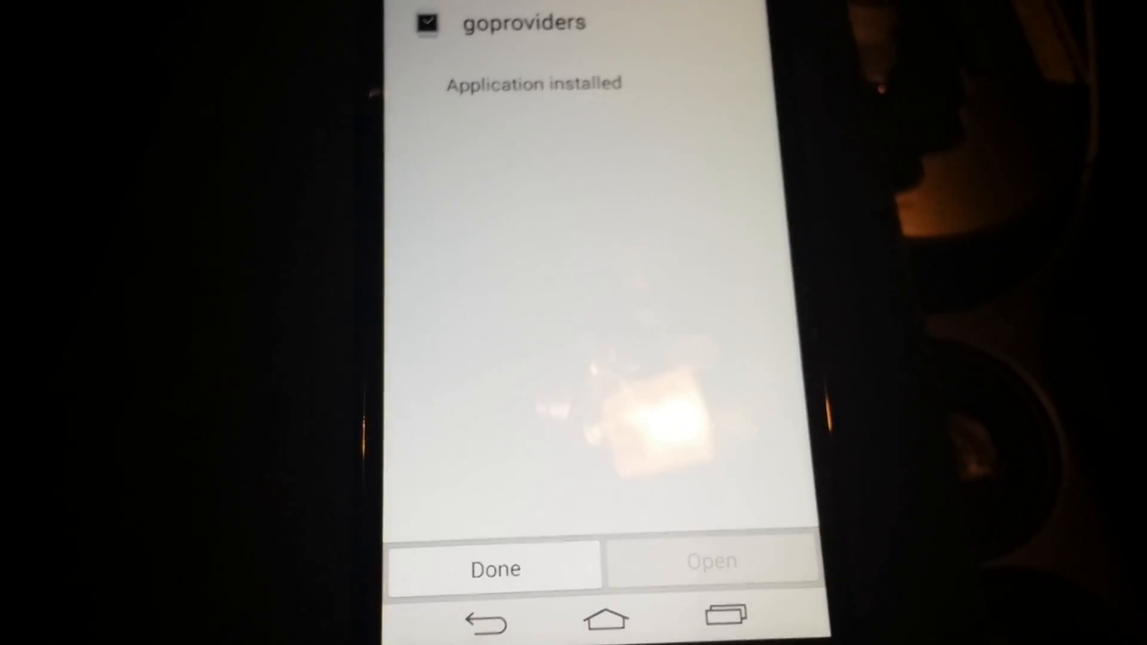
click(711, 563)
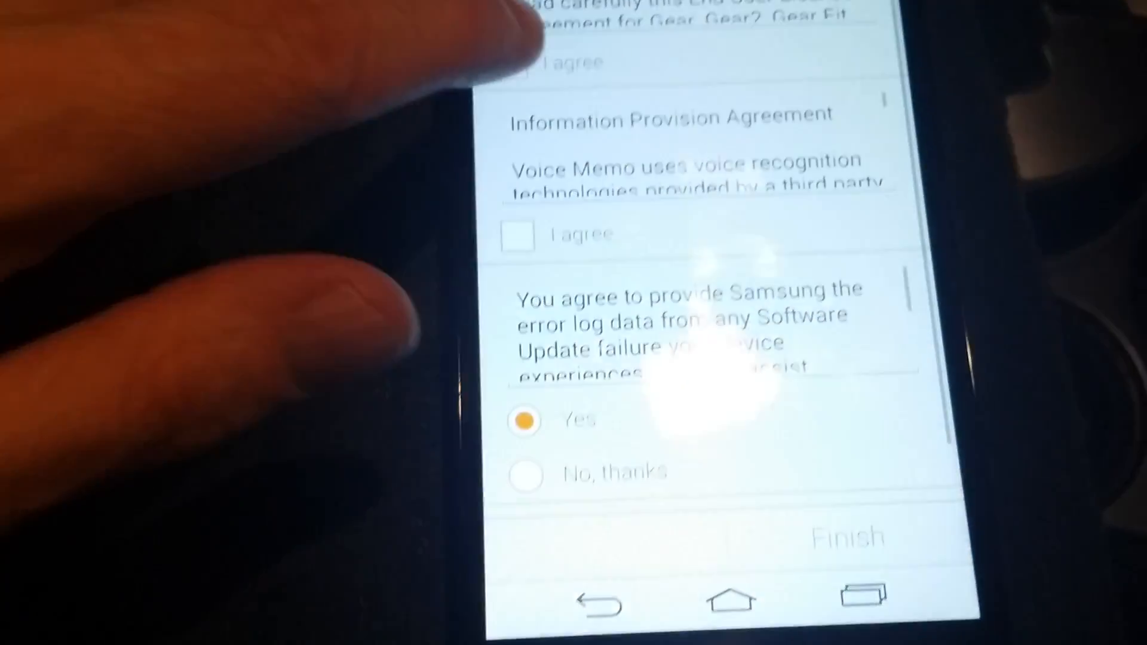
Step: Tick I agree for the Gear EULA and Information Provision Agreement
click(520, 233)
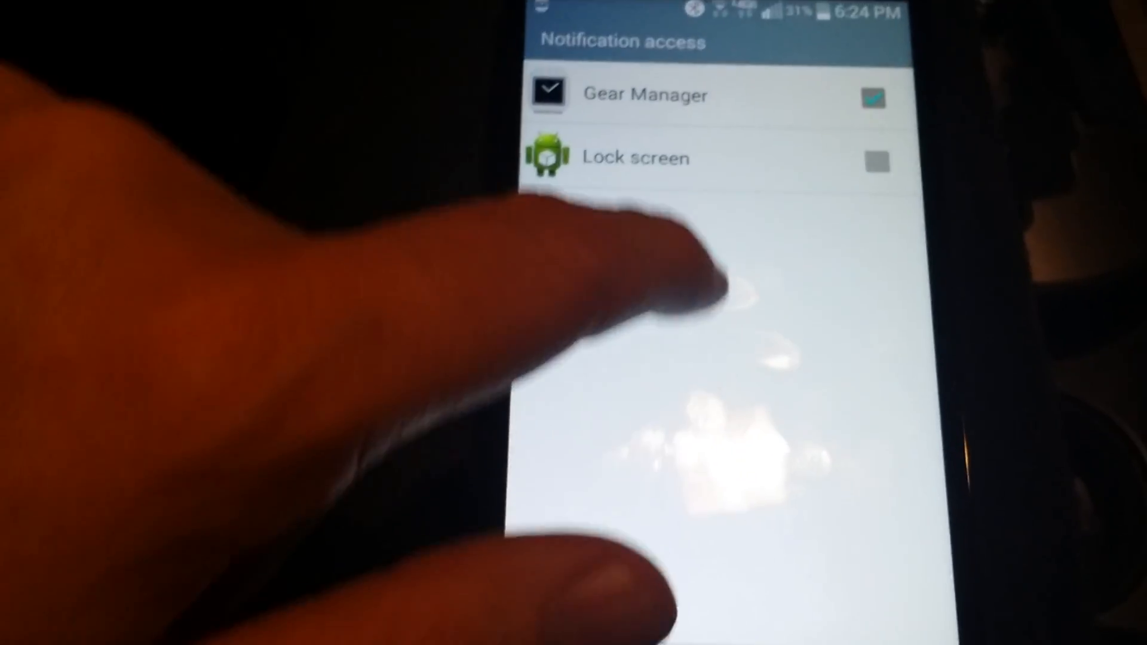
Step: Respond to the Lock screen notification access prompt in Android settings
click(876, 161)
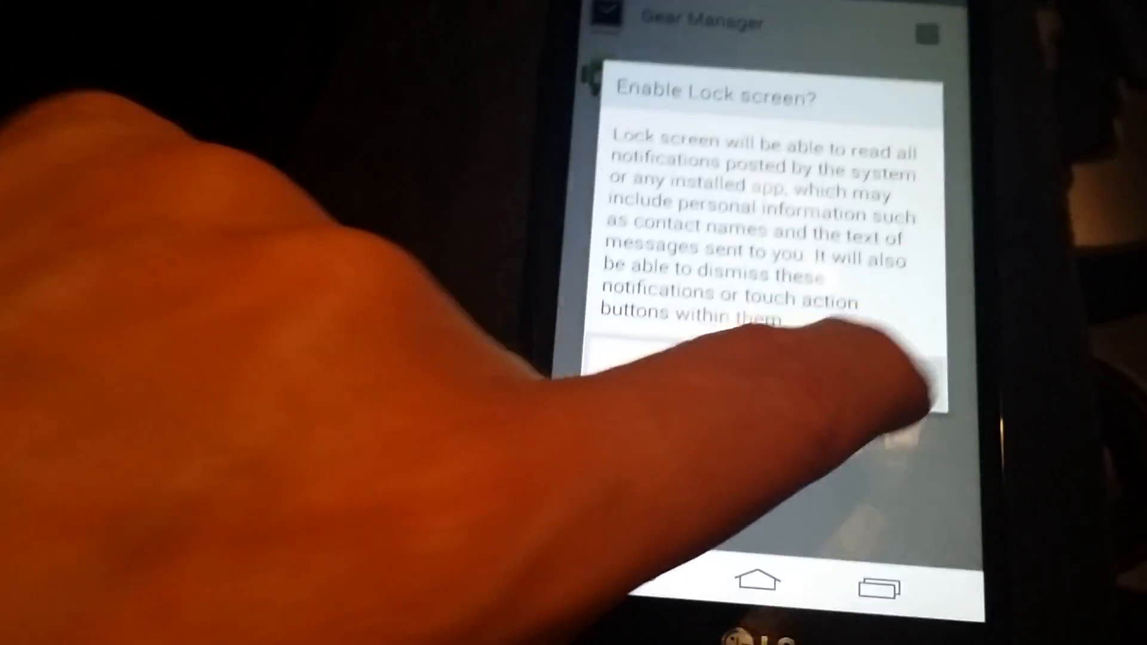
click(804, 358)
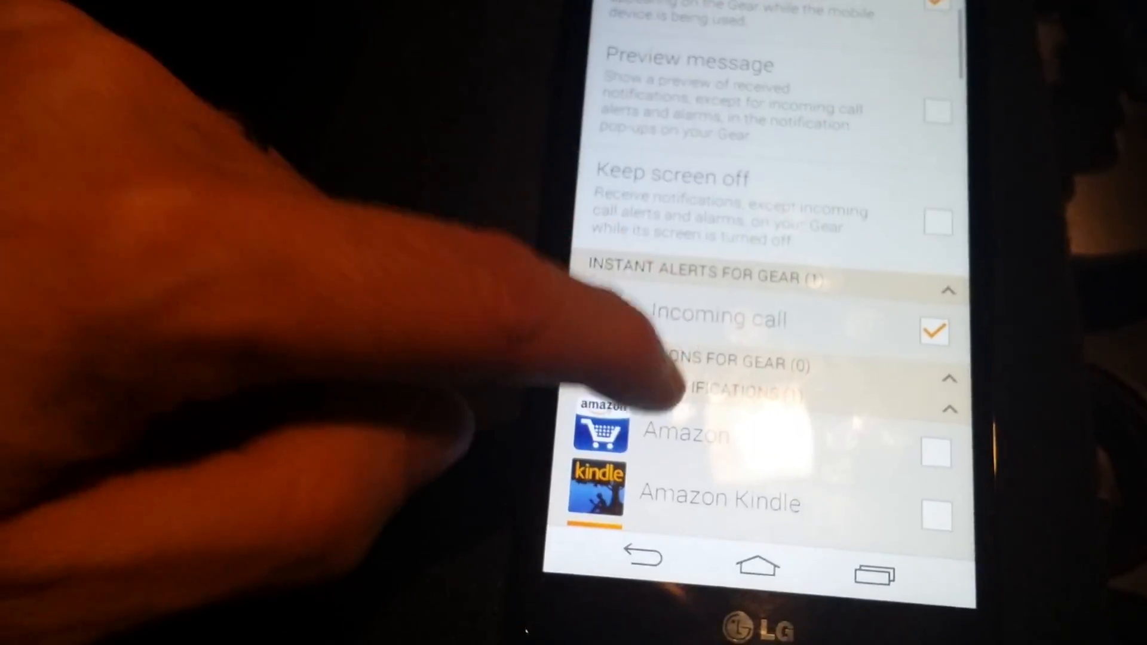
Step: Review the Gear notifications app list to its end, keeping Incoming call alerts checked
scroll(down, 3)
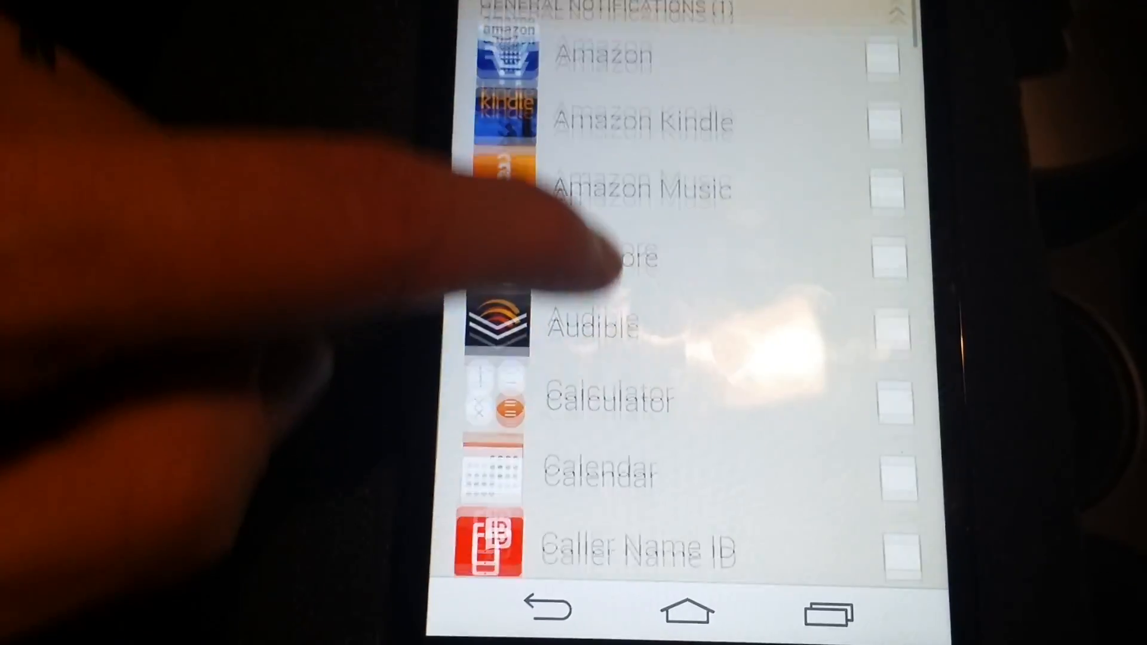
scroll(down, 3)
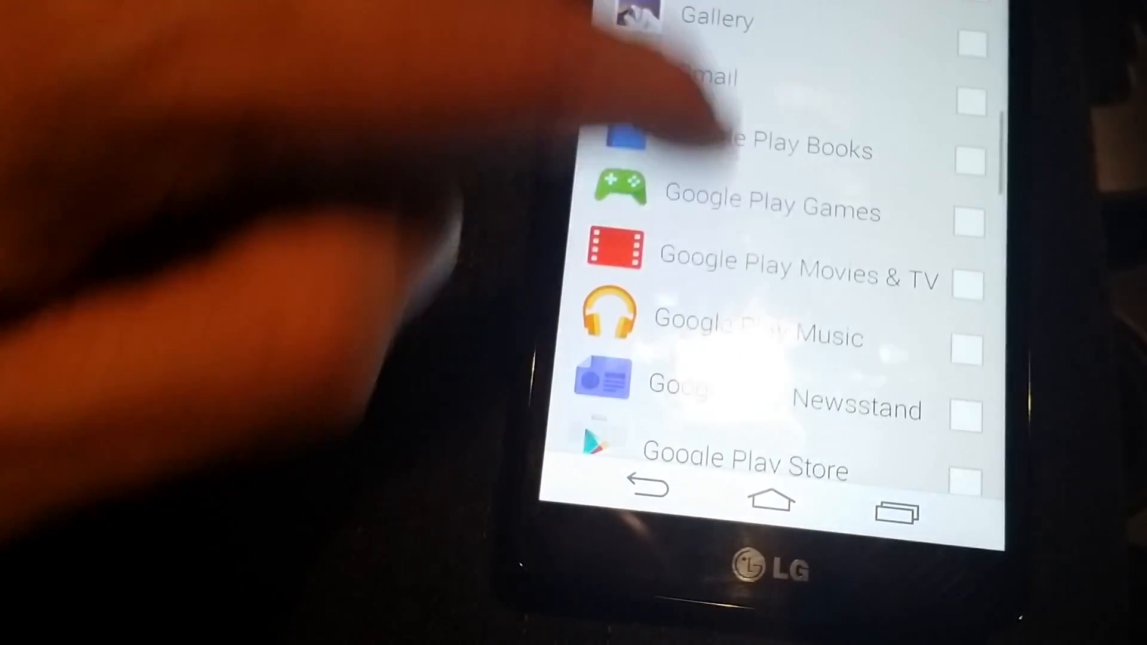
scroll(down, 3)
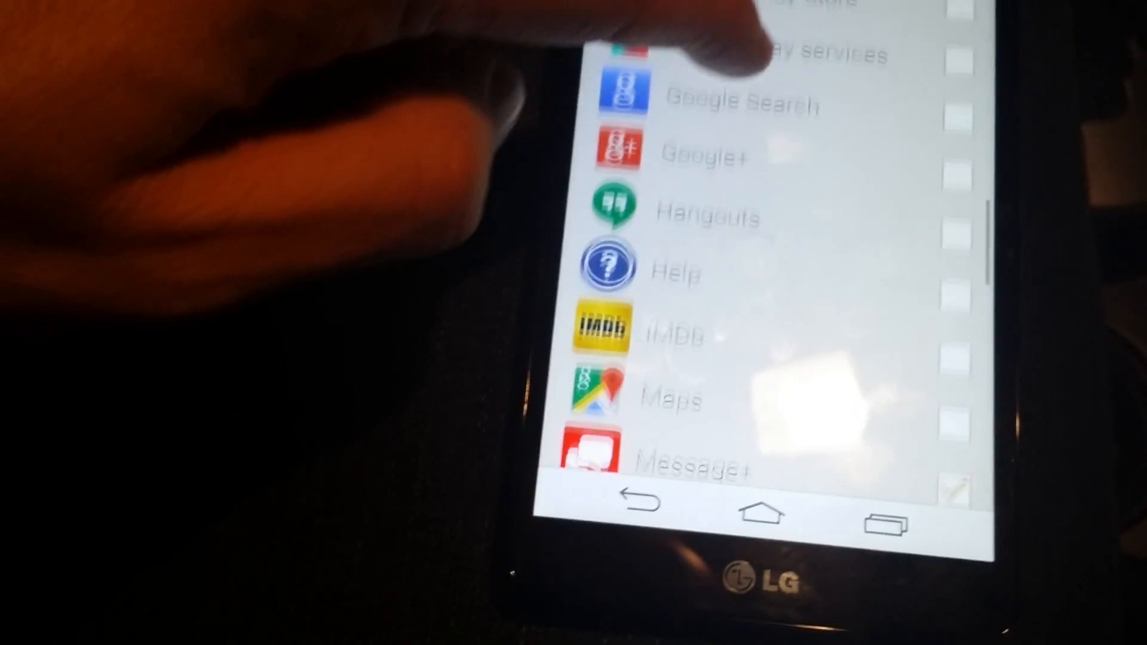
scroll(down, 3)
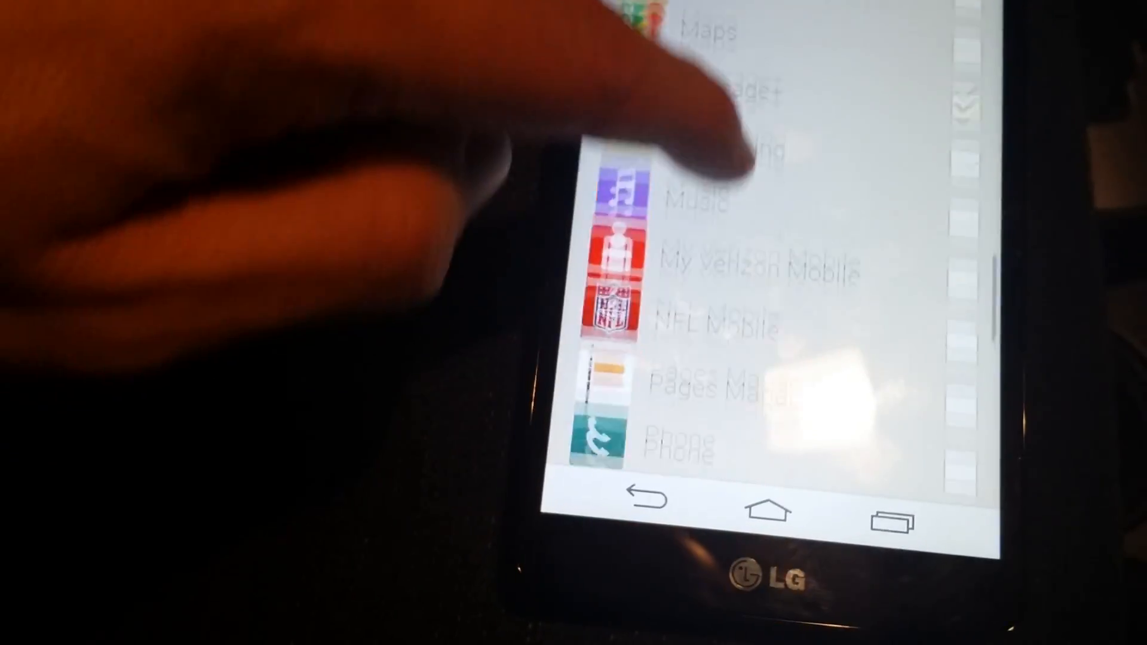
scroll(down, 3)
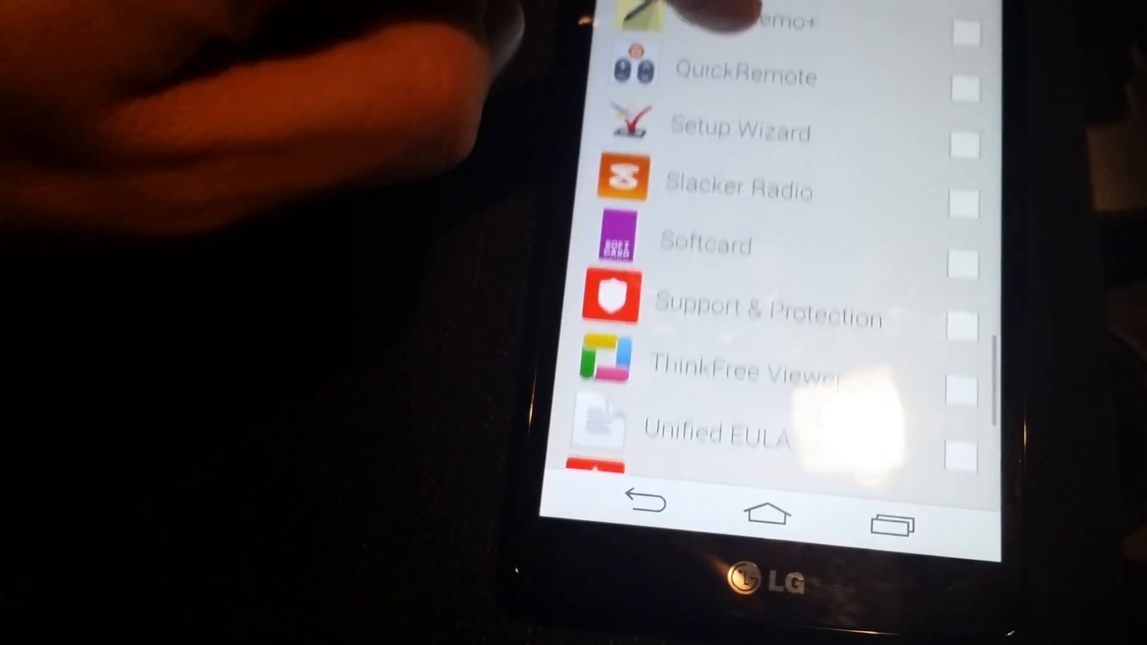
scroll(down, 3)
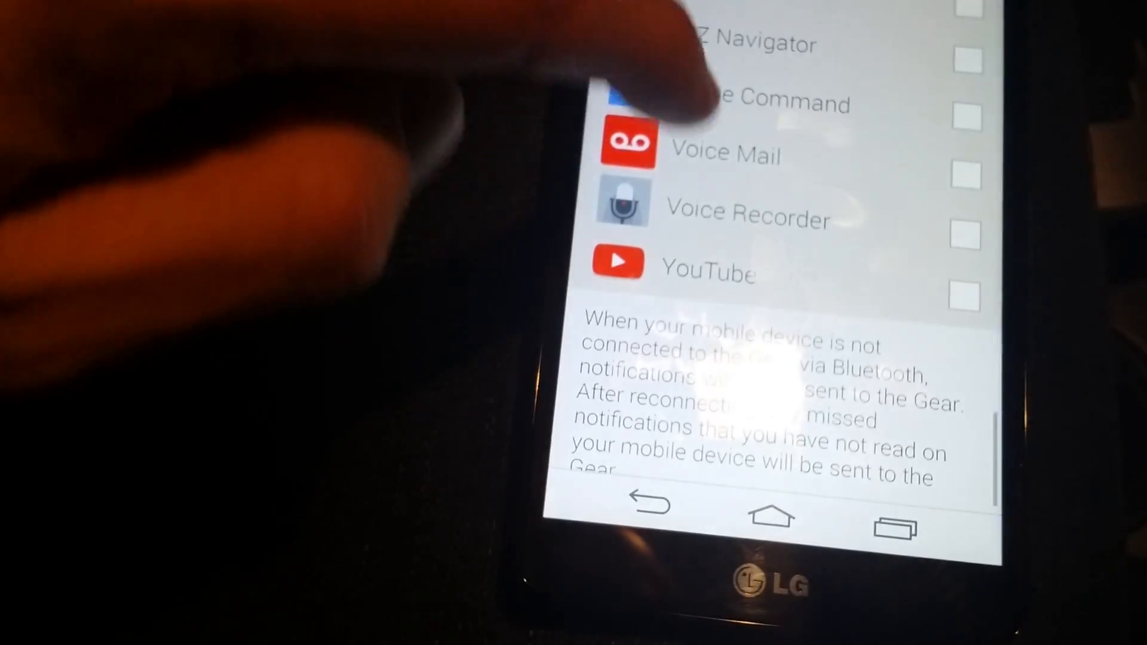